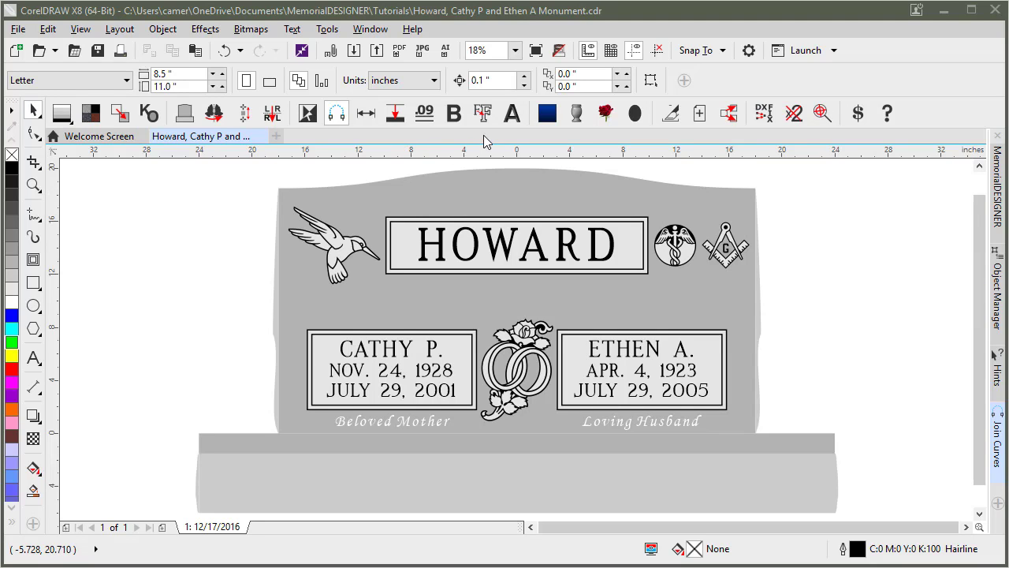
mouse_move(482, 113)
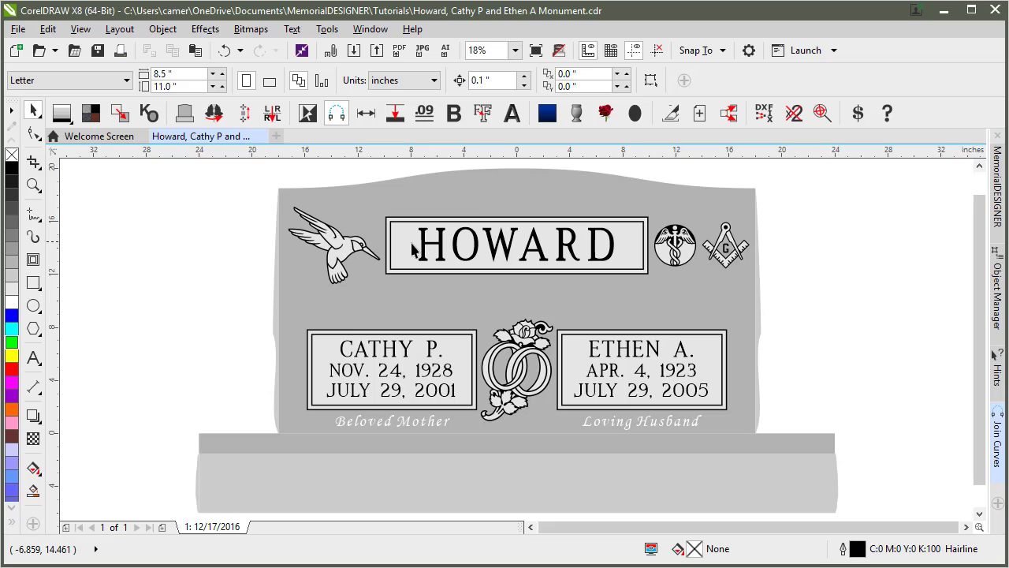
Apply a frosted outline to HOWARD, zoom in on the black contour, and reselect the original text
left_click(517, 245)
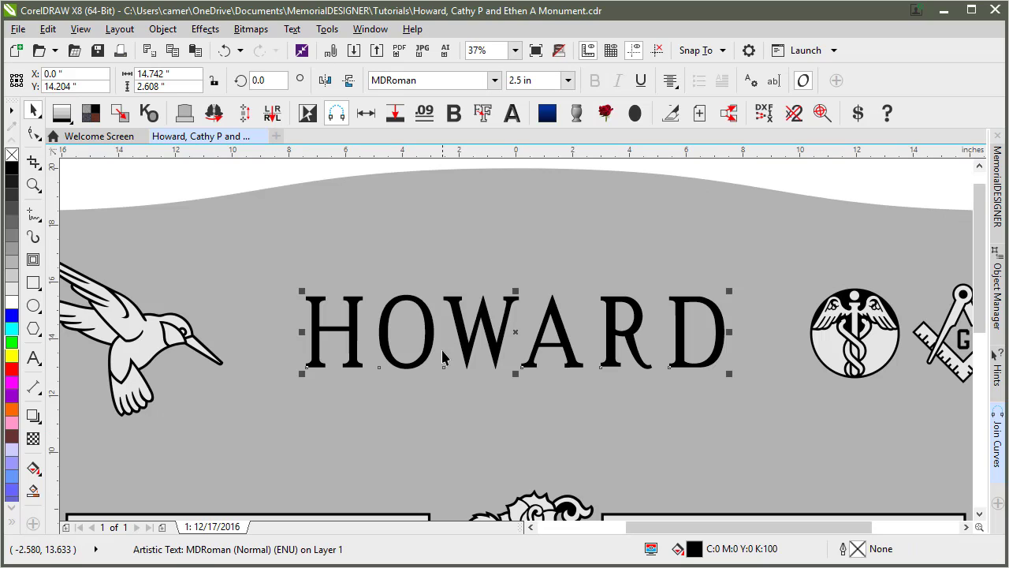
mouse_move(481, 113)
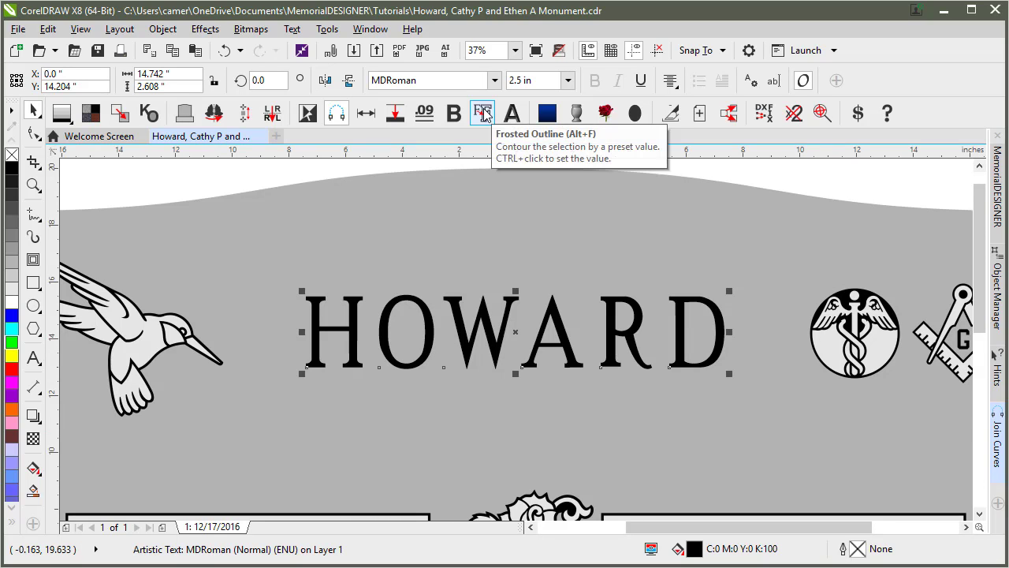
left_click(483, 113)
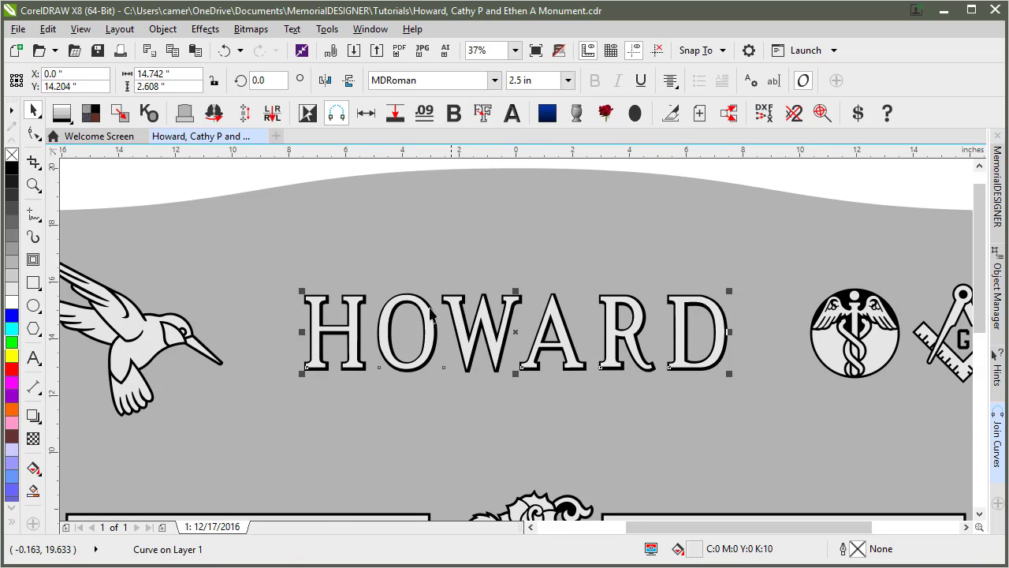
left_click(482, 49)
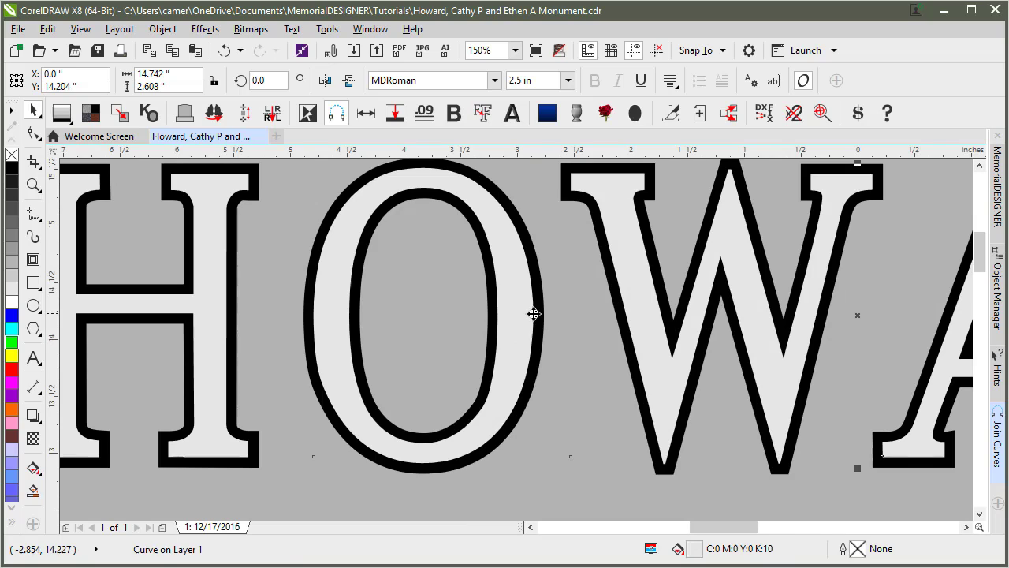
mouse_move(546, 321)
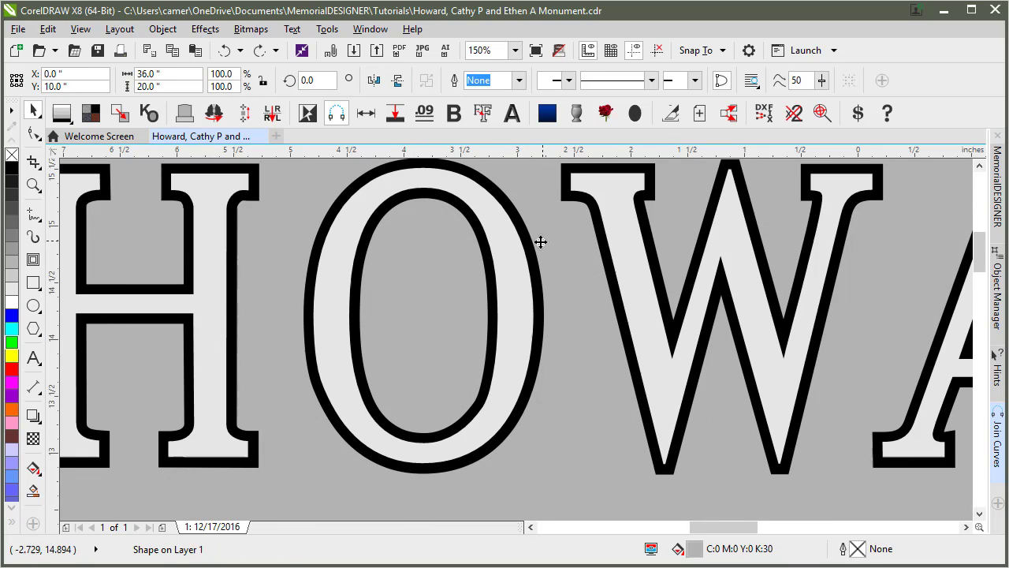
mouse_move(519, 266)
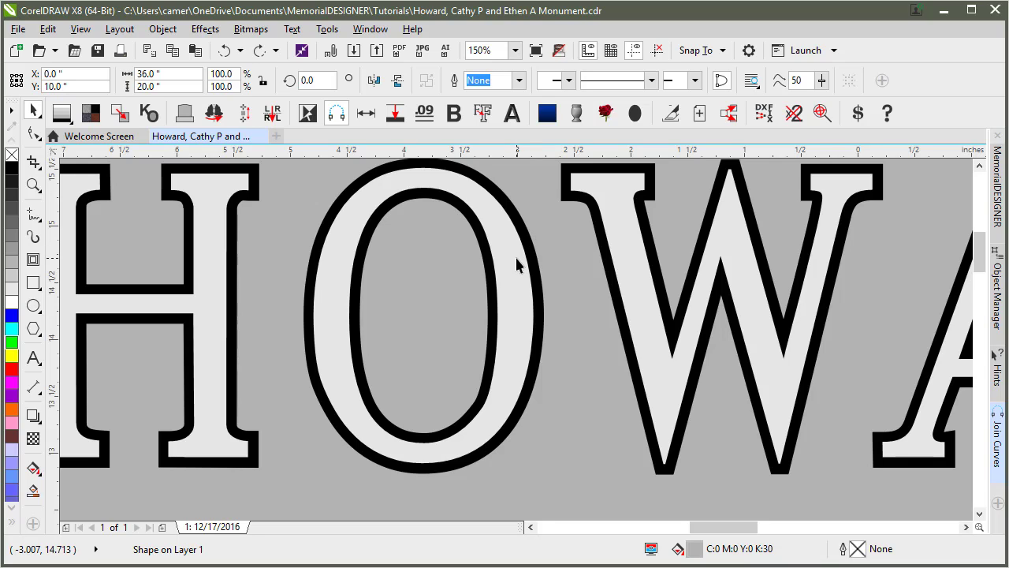
left_click(515, 274)
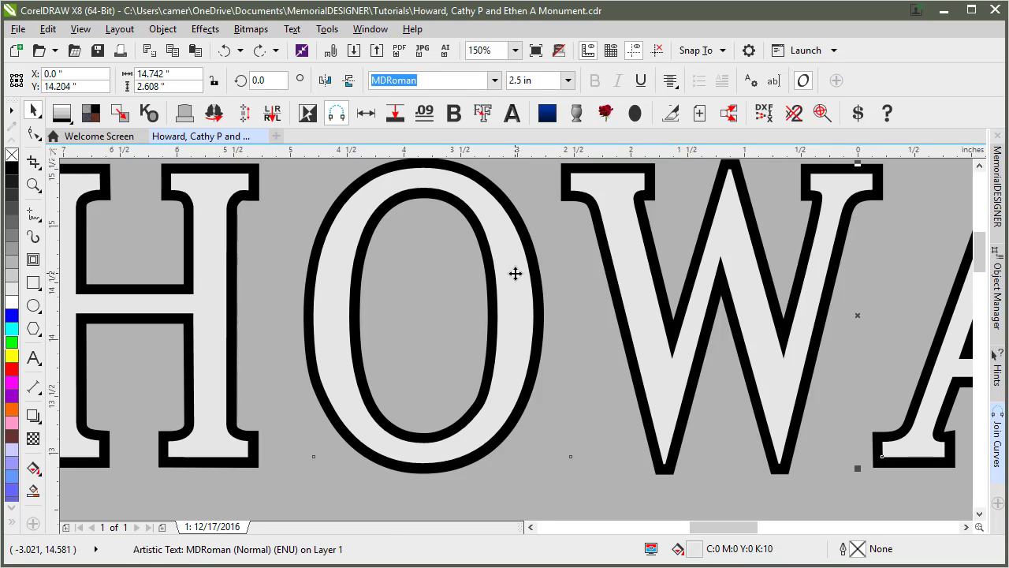
mouse_move(375, 177)
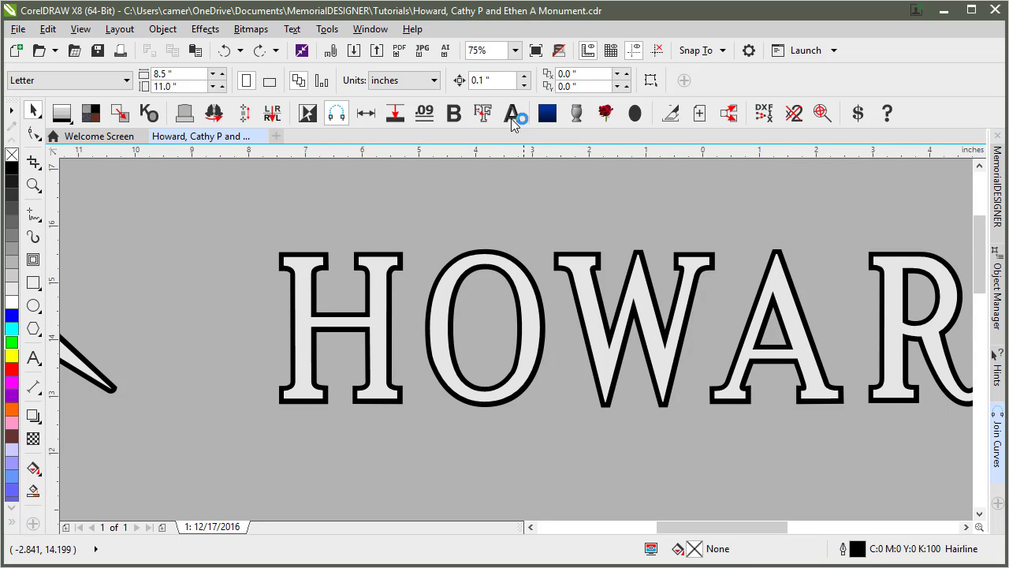
mouse_move(481, 113)
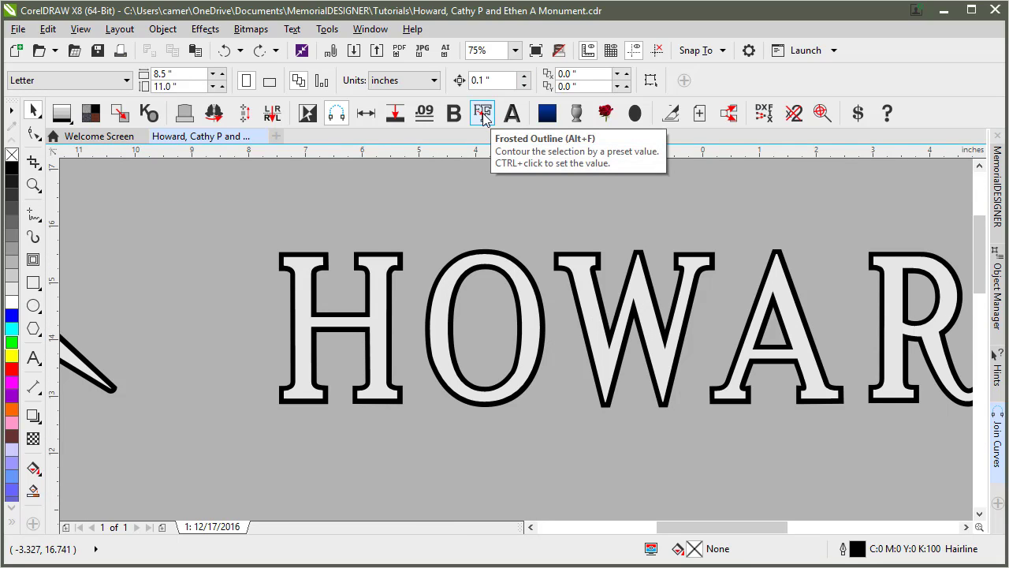
Save a .125-inch frosted outline contour distance, then select the HOWARD lettering
left_click(481, 113)
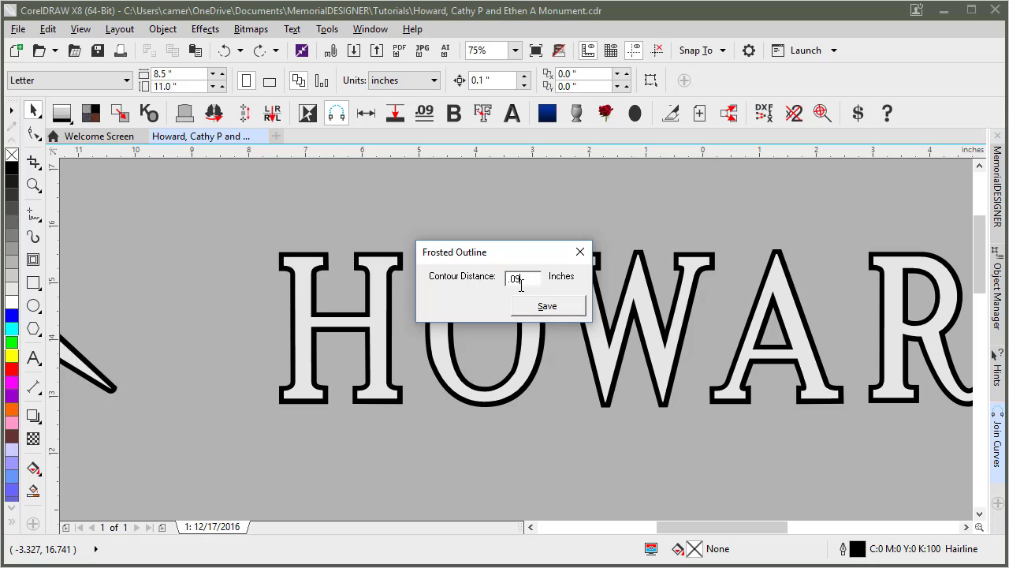
type(".125")
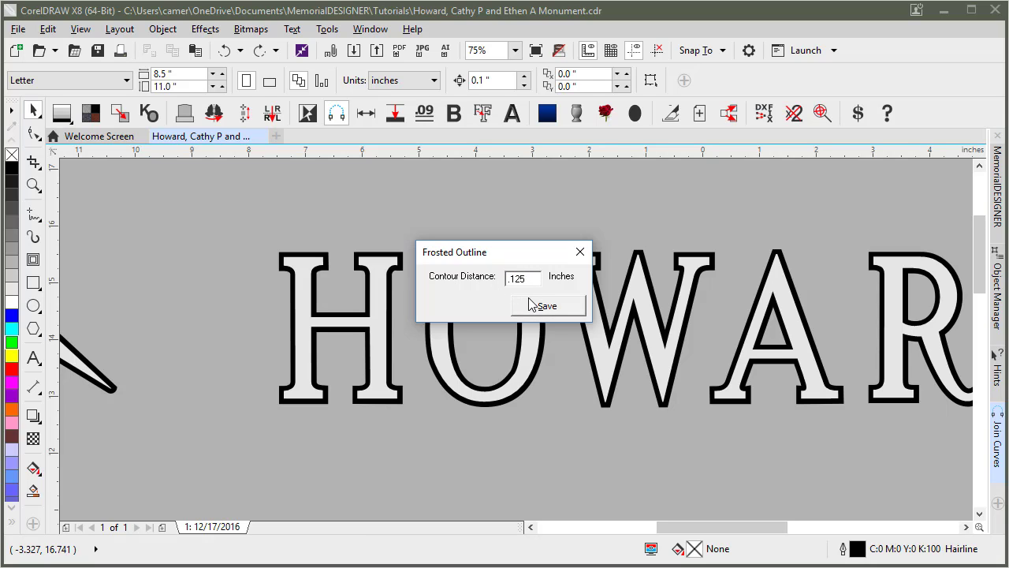
left_click(545, 305)
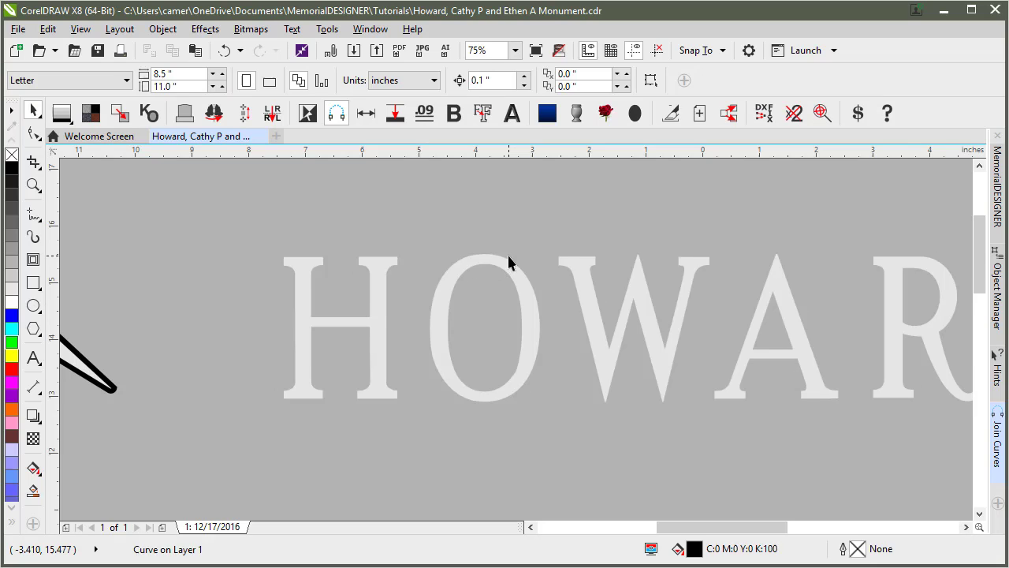
left_click(483, 113)
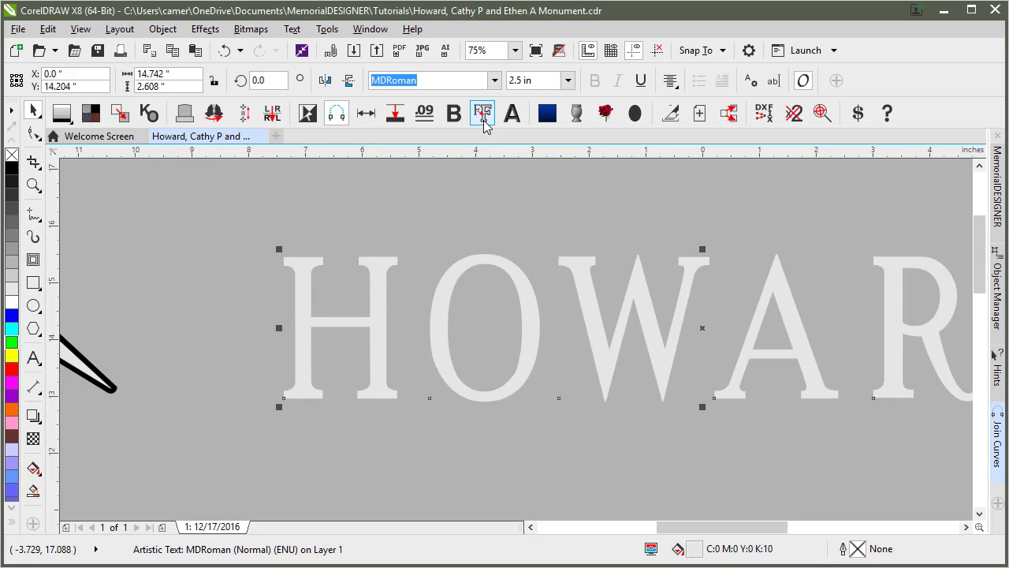
left_click(481, 113)
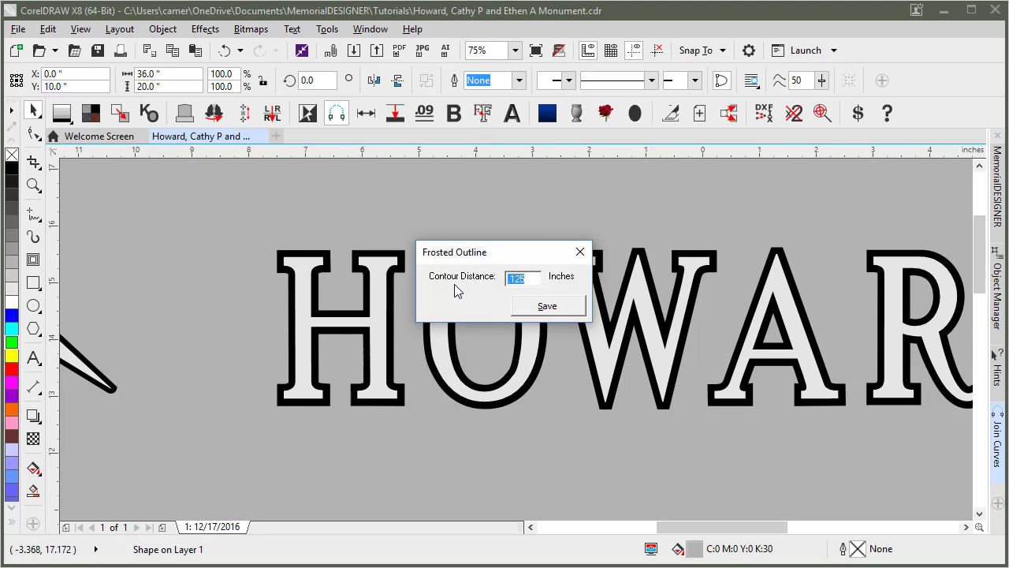
left_click(547, 306)
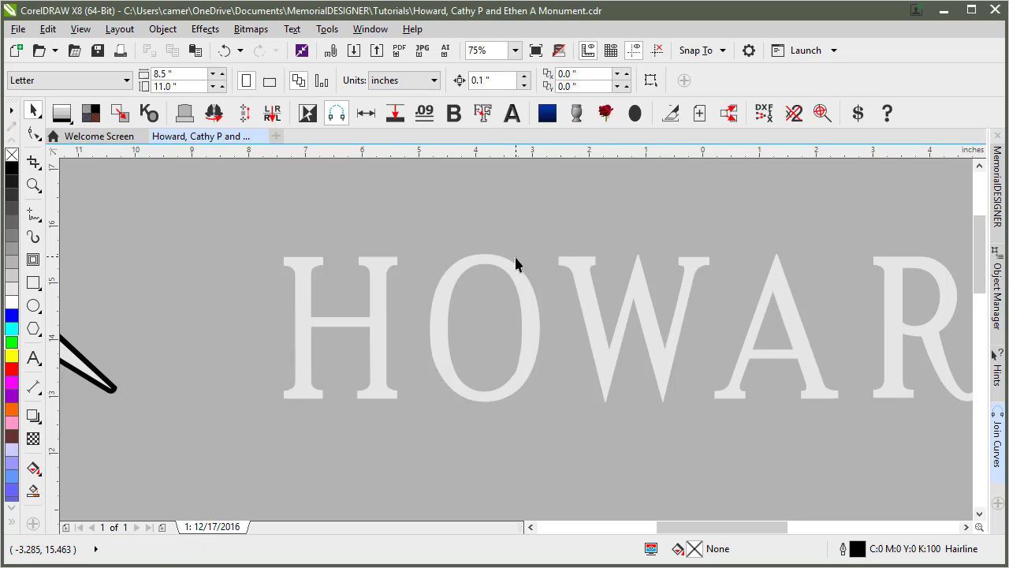
mouse_move(482, 112)
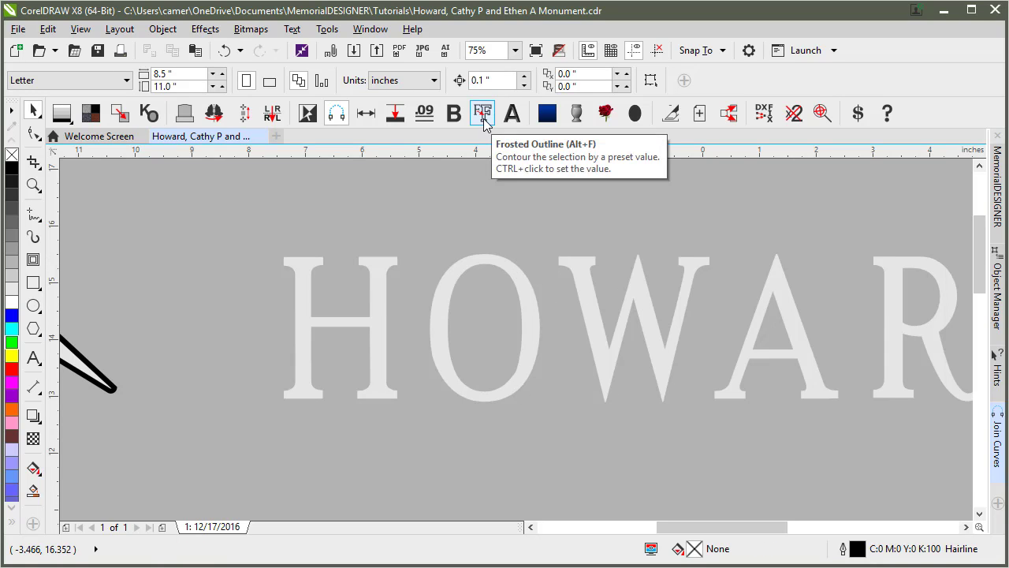
mouse_move(454, 112)
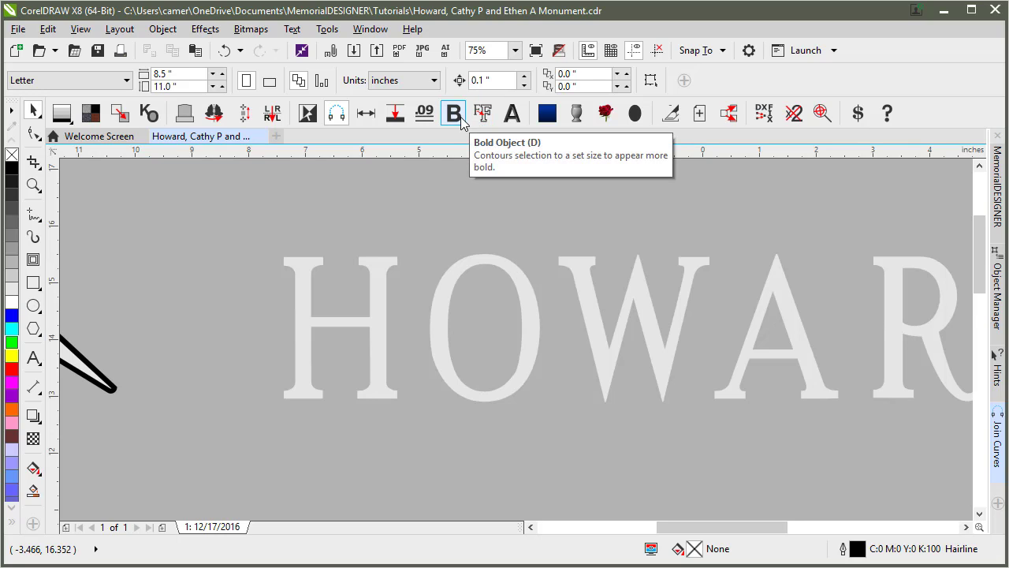
mouse_move(394, 112)
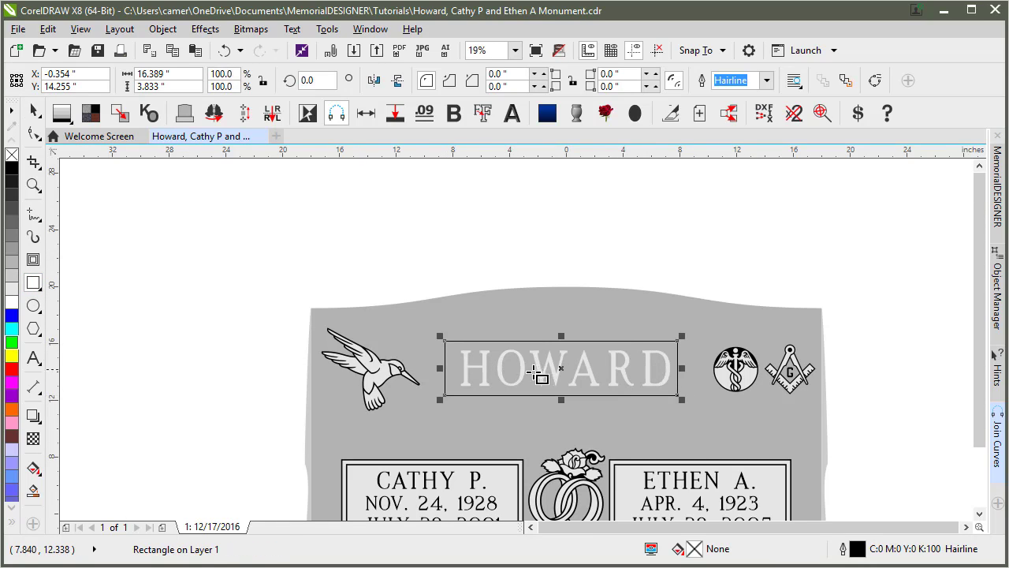
mouse_move(481, 113)
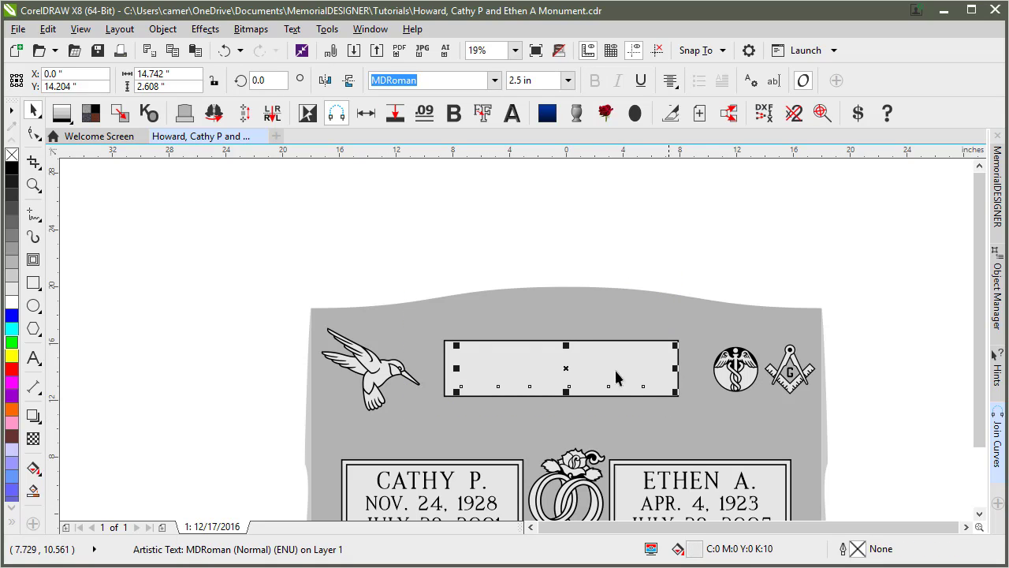
mouse_move(12, 169)
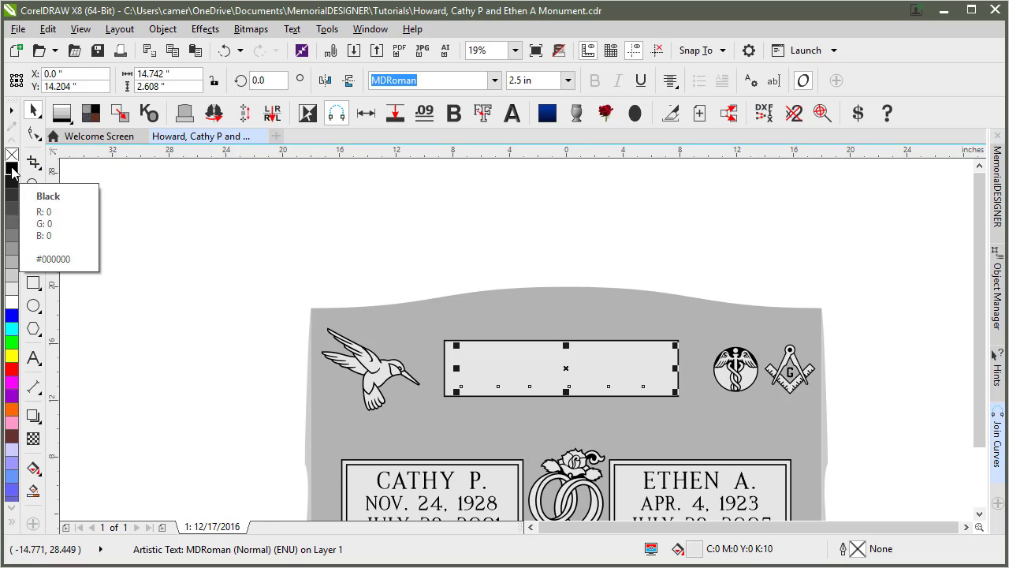
Enter HOWARD as solid black lettering with no panel and select it
type("HOWARD")
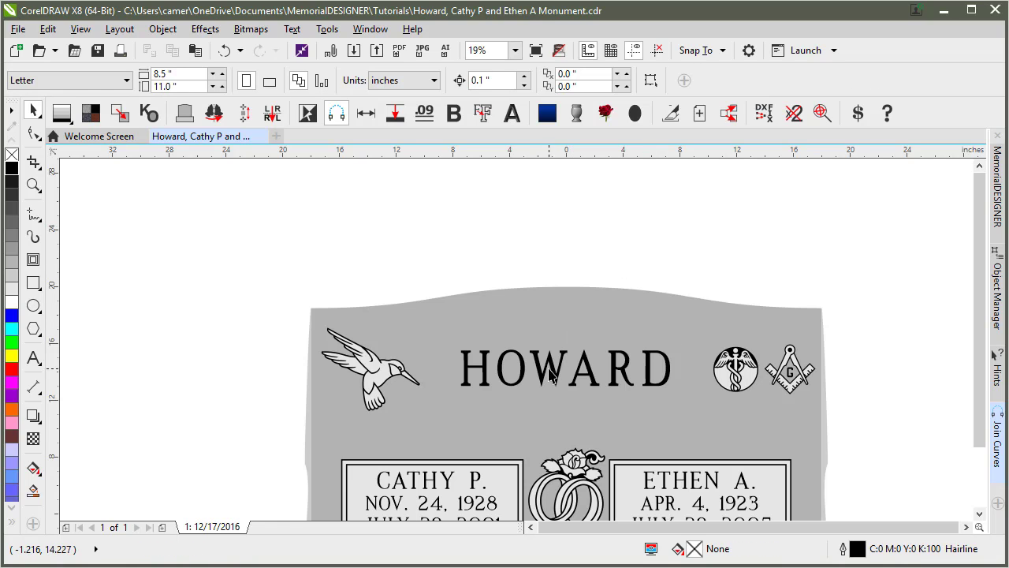
left_click(563, 368)
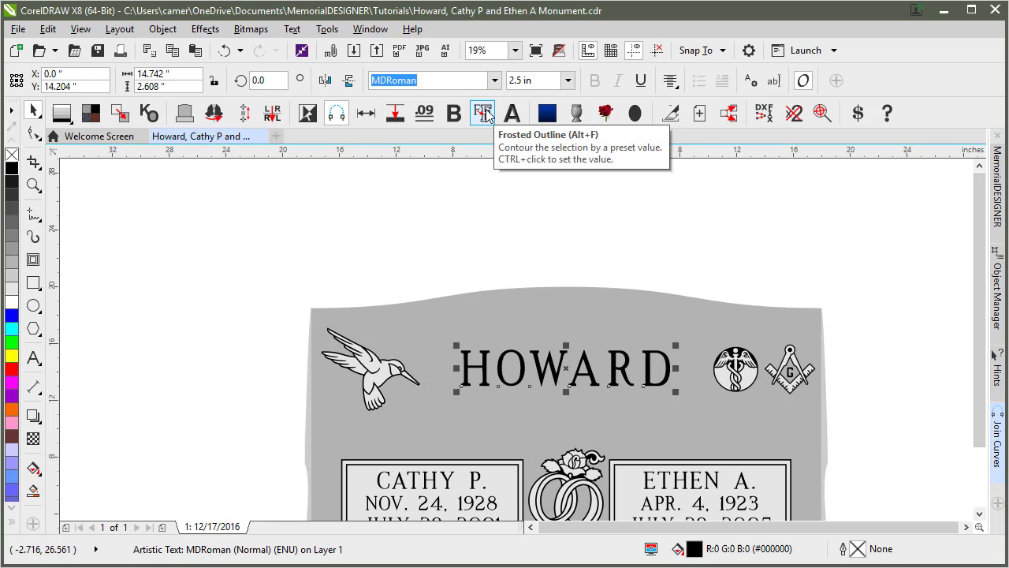